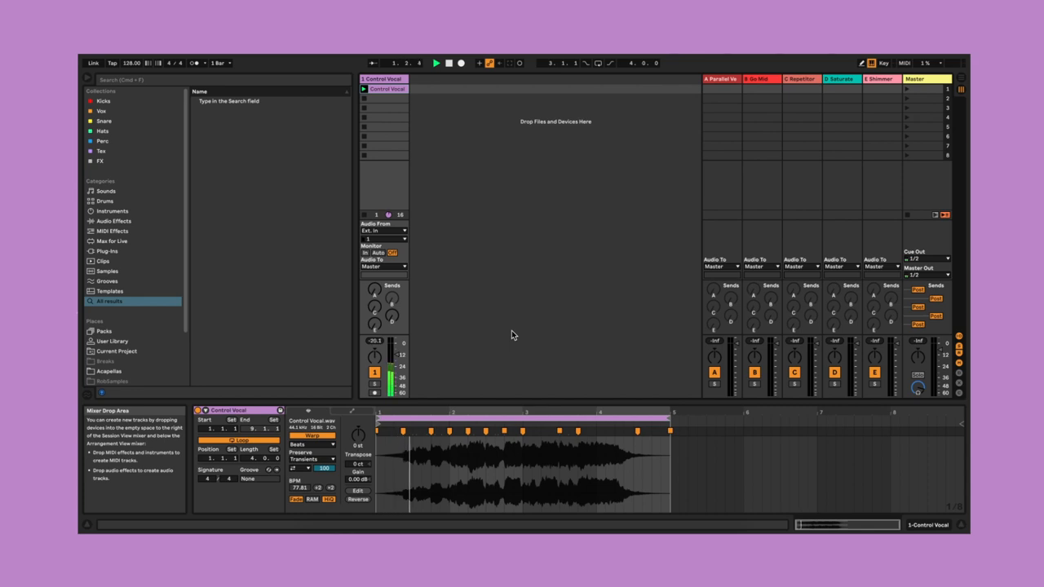
Insert a new MIDI track beside Control Vocal after nudging the Gate threshold.
{"action": "left_click", "coordinate": [435, 63]}
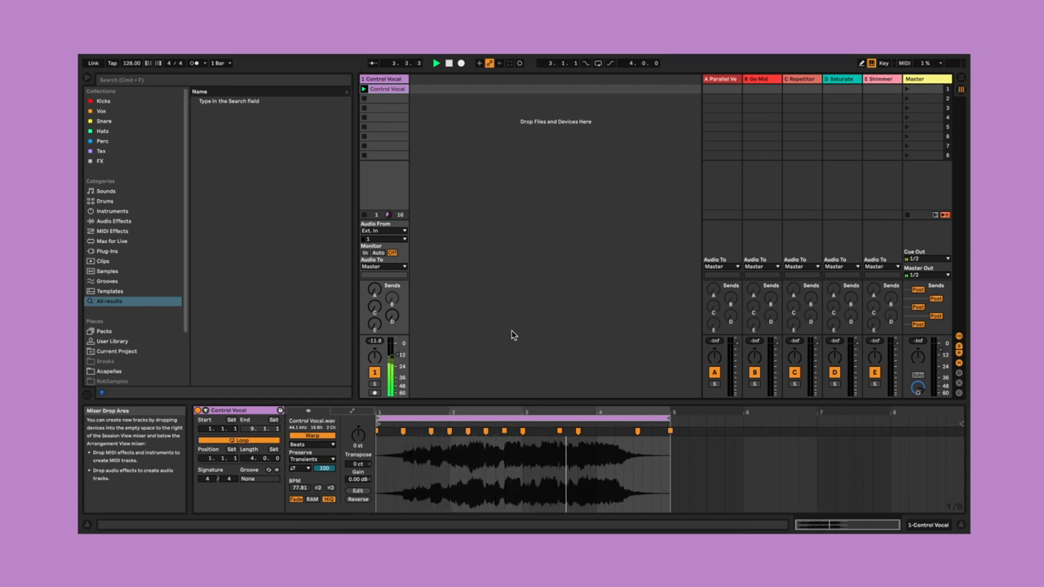
{"action": "left_click", "coordinate": [312, 444]}
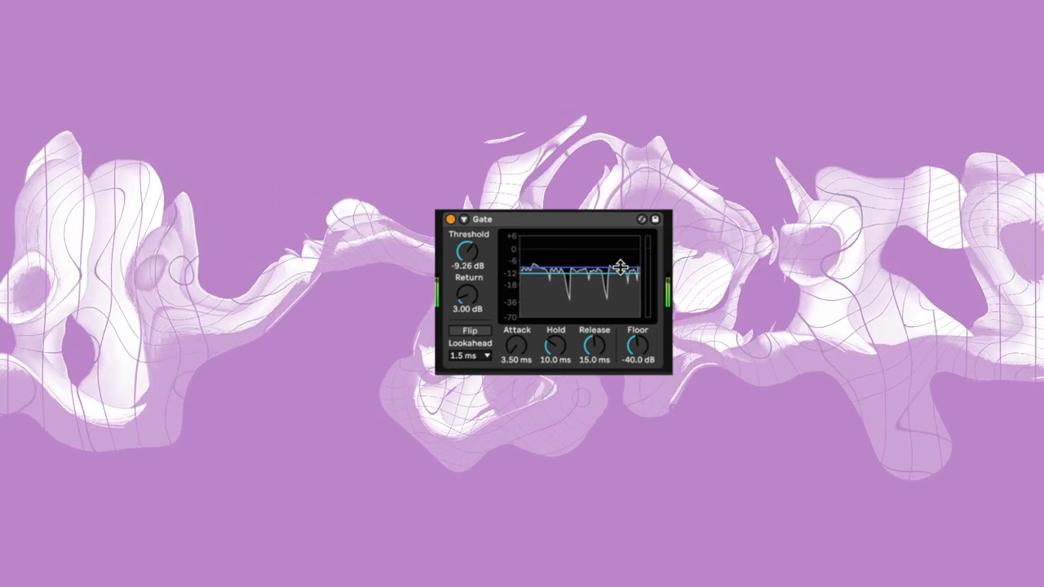
{"action": "left_click_drag", "start_coordinate": [621, 266], "coordinate": [620, 261]}
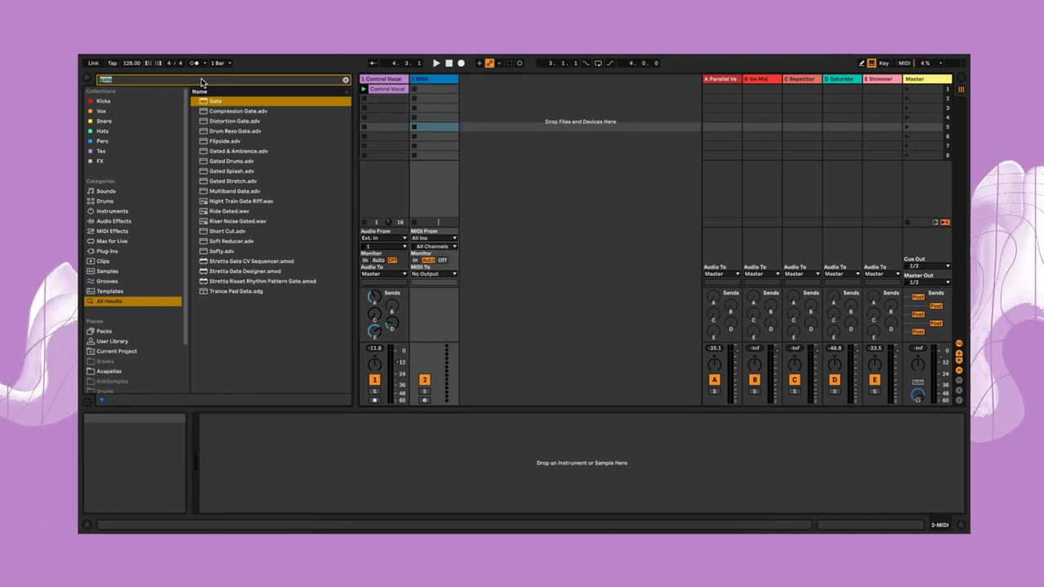
Search 'oper' and load Operator onto the new MIDI track.
{"action": "type", "text": "oper"}
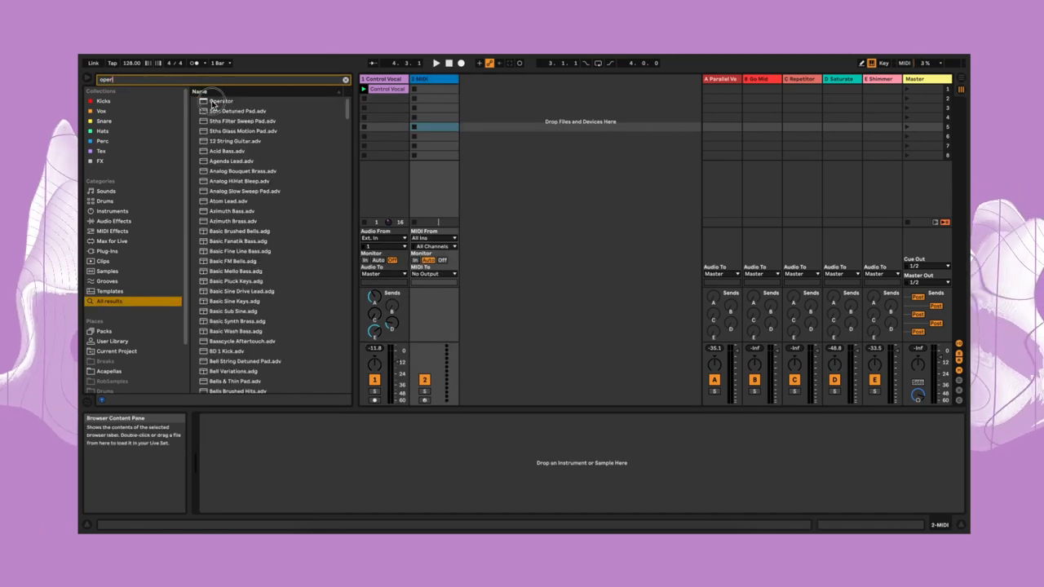
{"action": "double_click", "coordinate": [221, 100]}
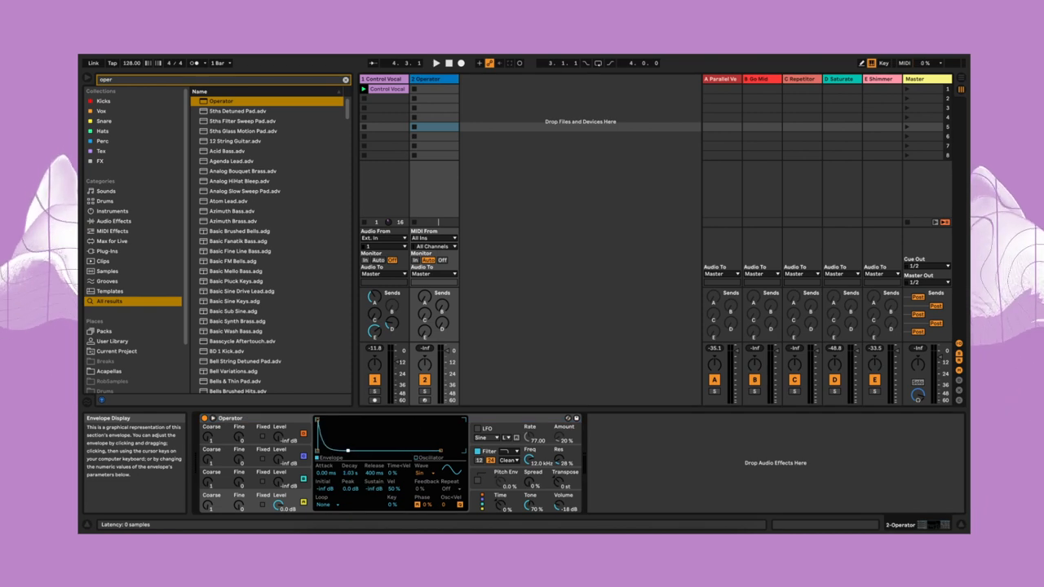
{"action": "left_click", "coordinate": [432, 89]}
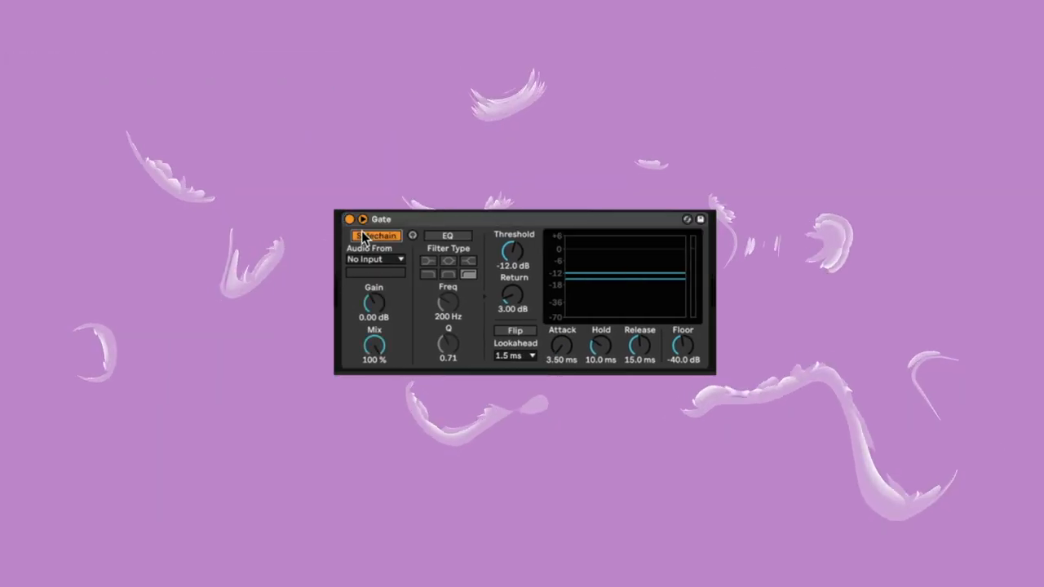
Enable the Gate's sidechain on Control Vocal and show that track's devices.
{"action": "left_click", "coordinate": [375, 258]}
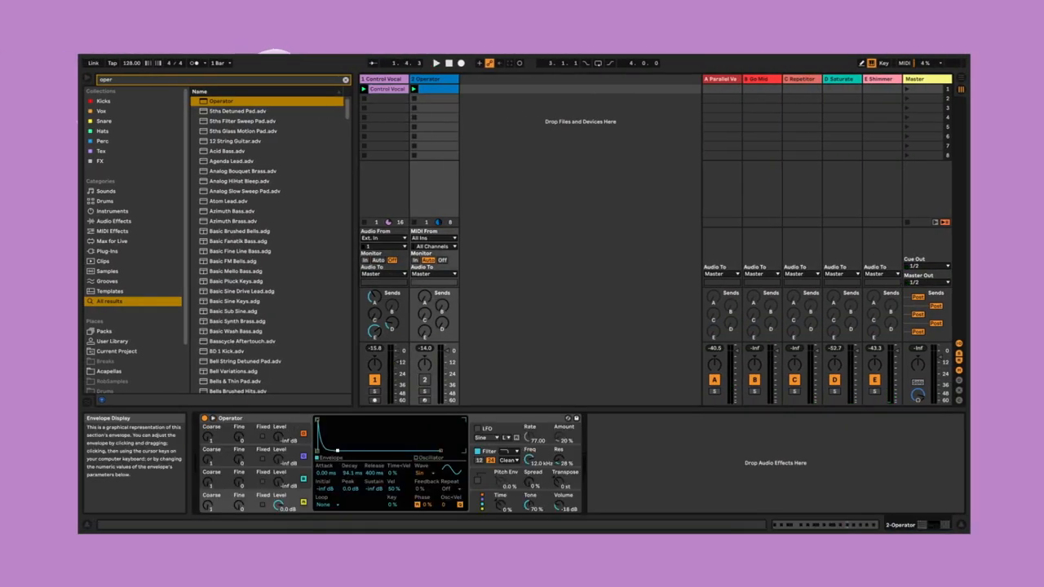
{"action": "left_click", "coordinate": [436, 62]}
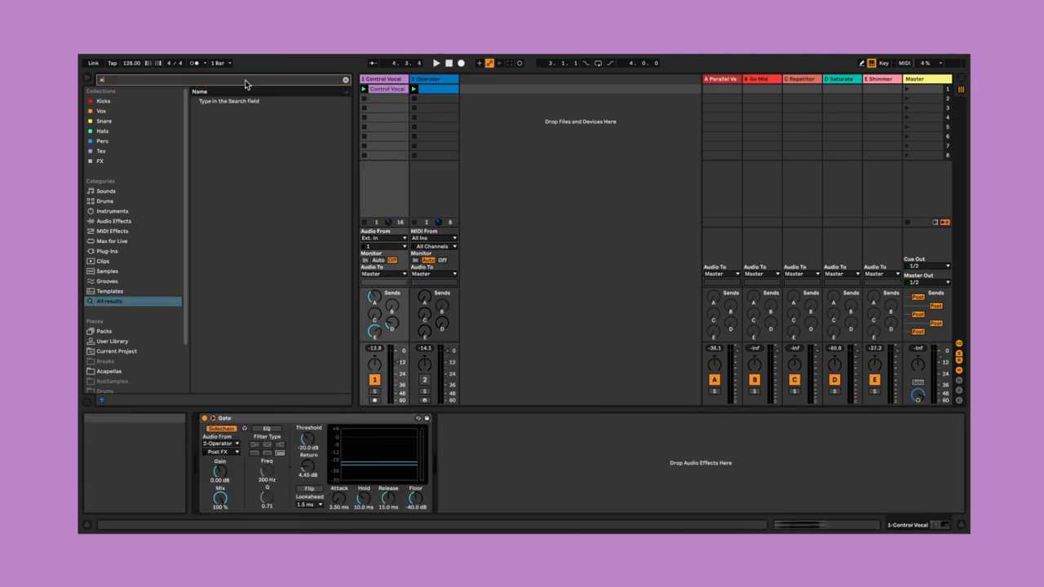
Search 'a bit' to add the A Bit Tipsy echo and a Shaper.
{"action": "type", "text": "a bit"}
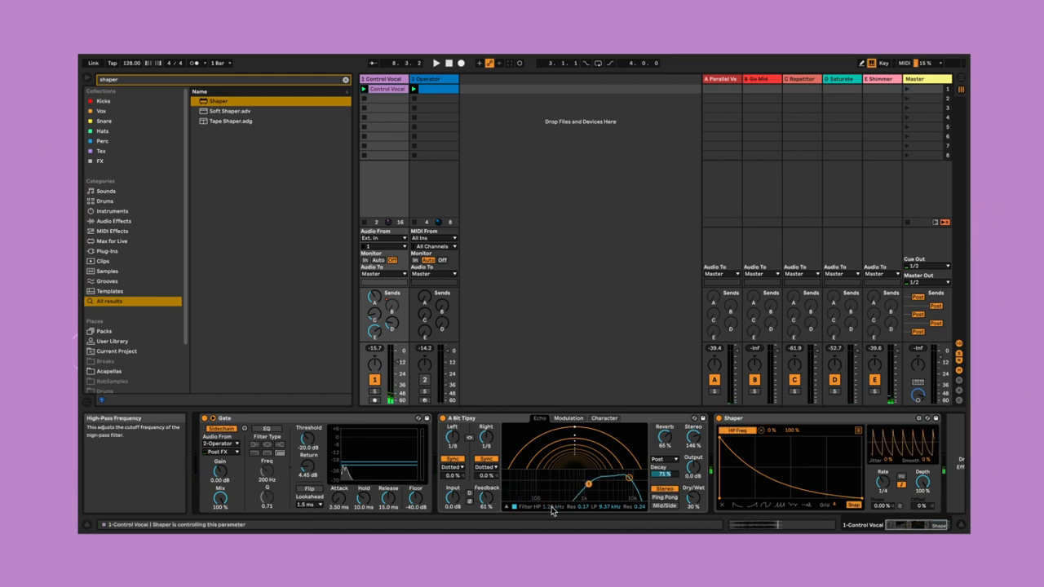
Lower the echo's high-pass filter frequency and search the browser for 'echo'.
{"action": "left_click", "coordinate": [436, 62]}
{"action": "type", "text": "eq"}
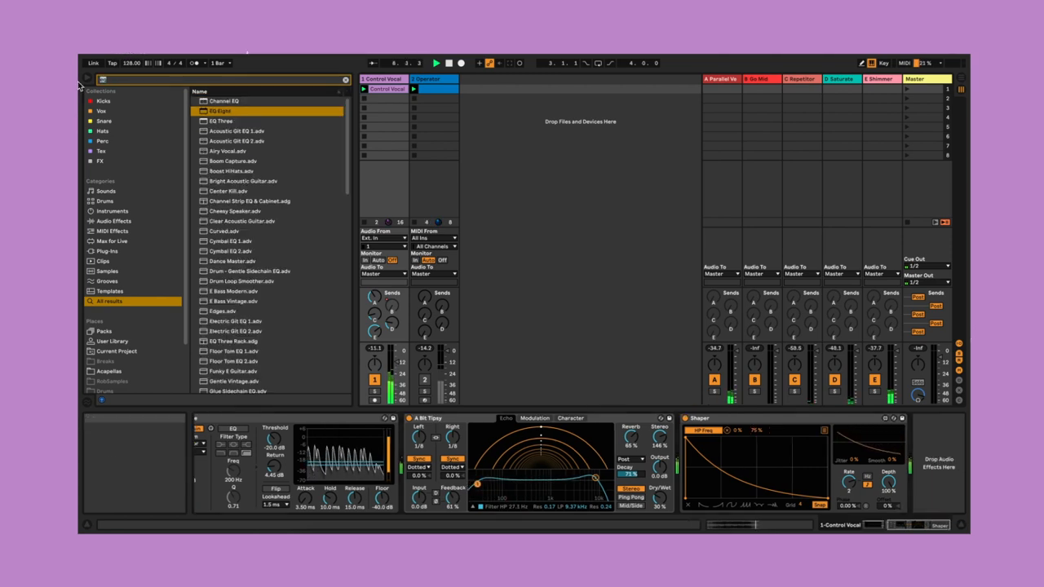
{"action": "type", "text": "echo"}
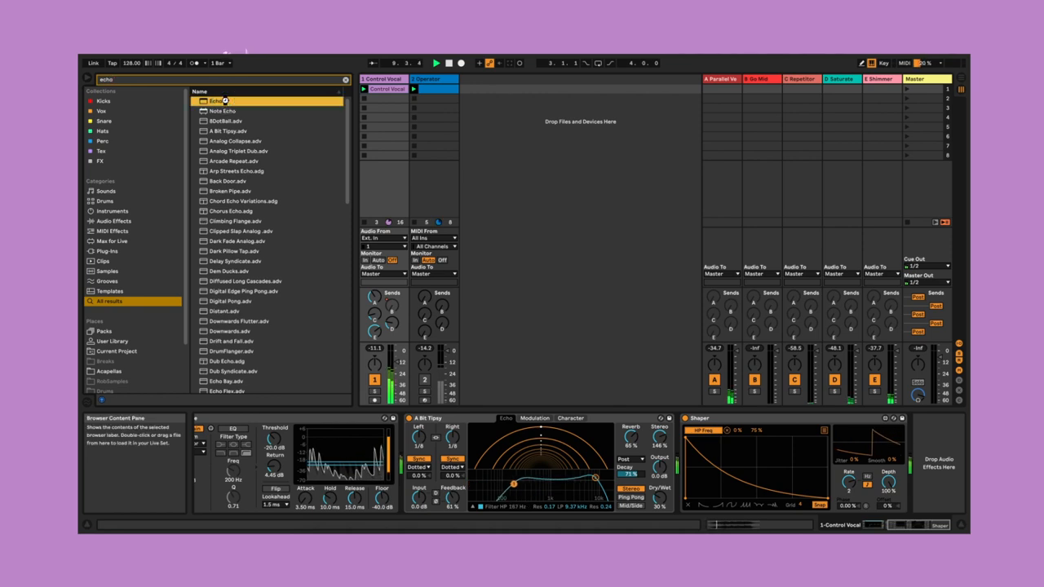